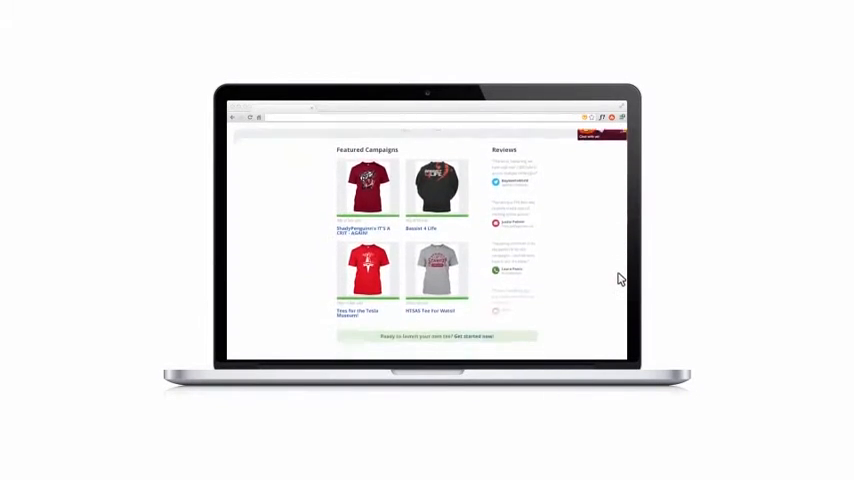
# Scroll down the Teespring featured campaigns page
pyautogui.scroll(-3)
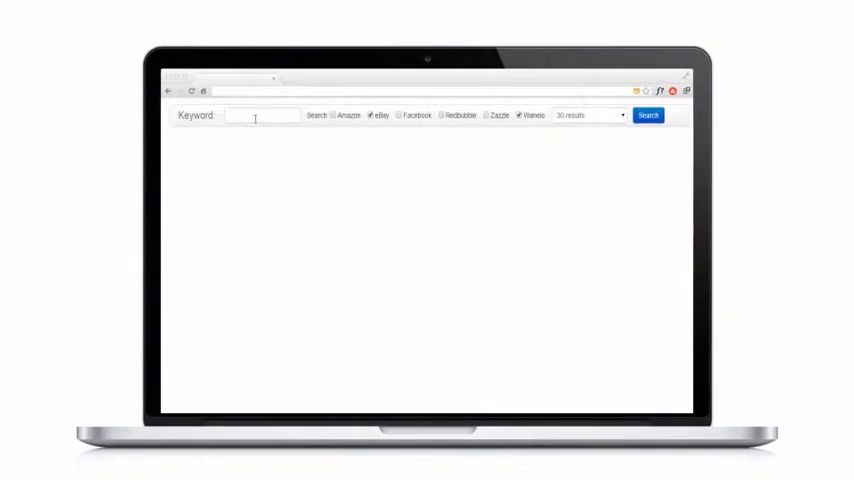
# Search eBay and Wanelo for 'accountant' and scroll through the matching shirts and pins
pyautogui.write('accountant')
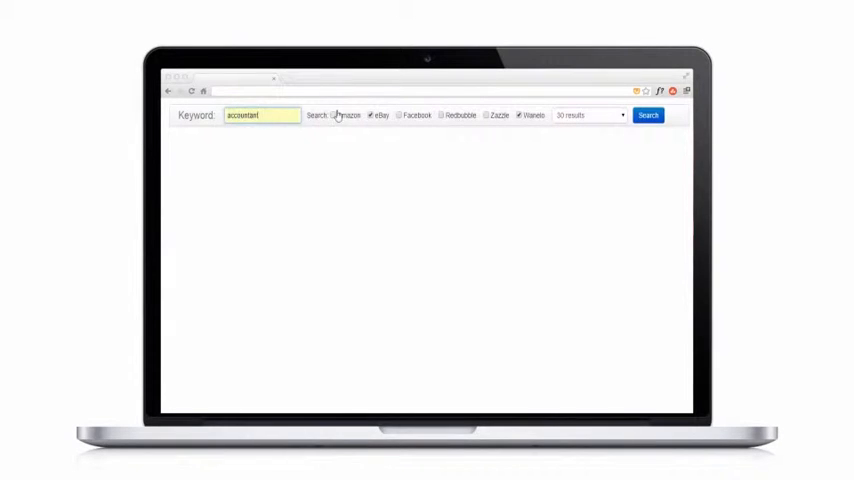
pyautogui.click(648, 115)
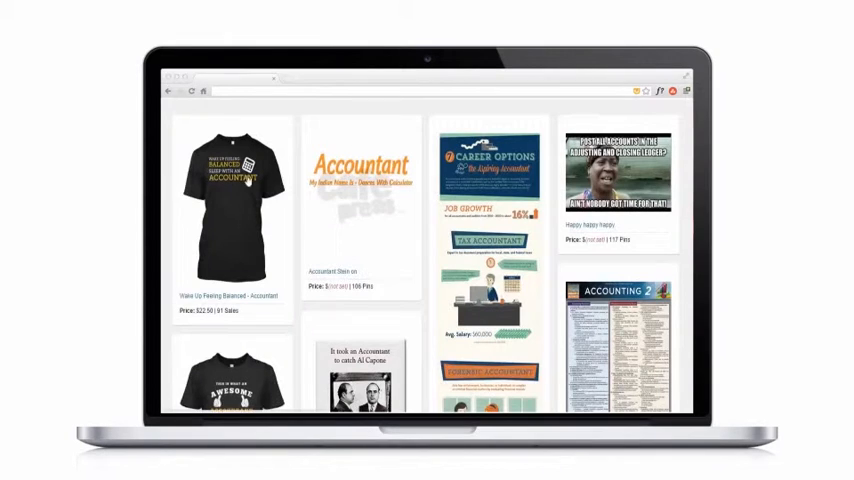
pyautogui.scroll(-3)
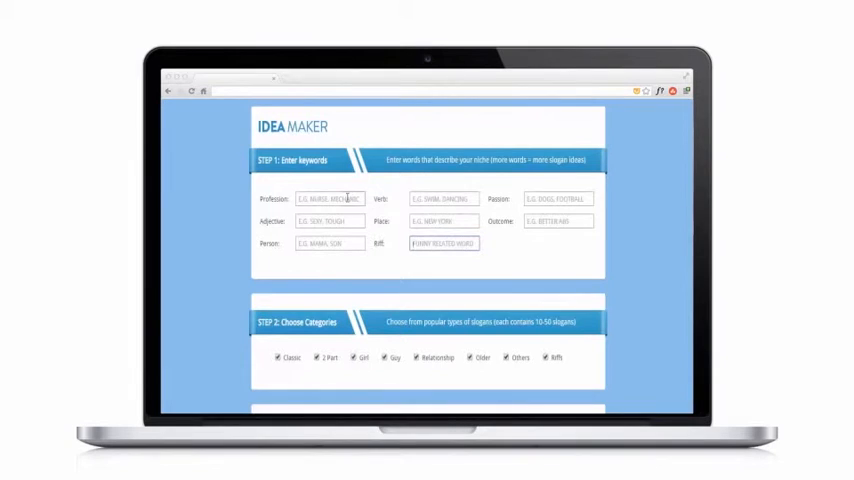
# Enter ACCOUNTANT as the Idea Maker profession and review the generated slogan options
pyautogui.write('ACCOUNTANT')
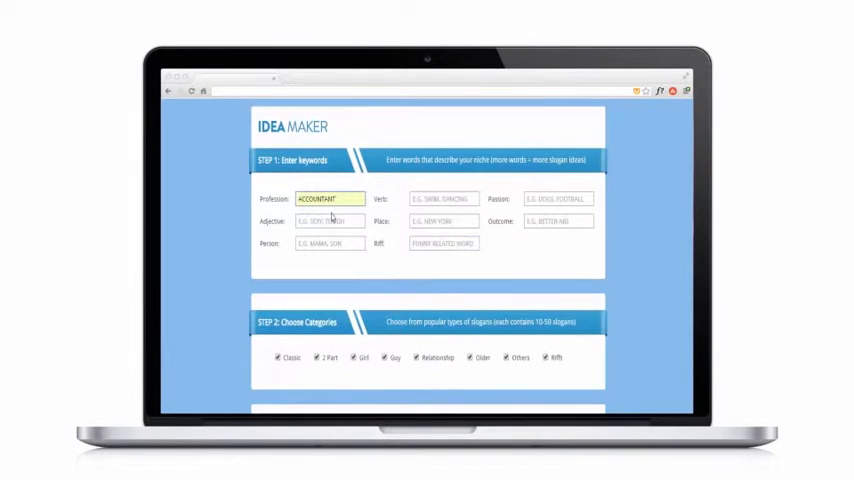
pyautogui.scroll(-3)
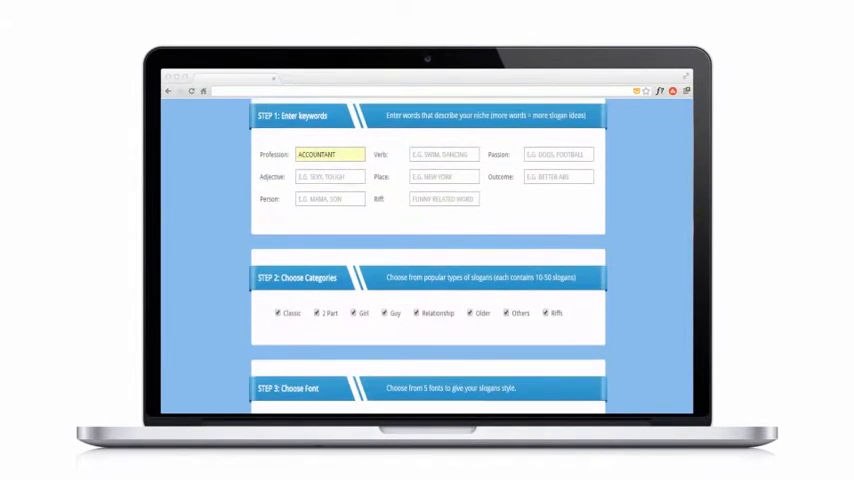
pyautogui.scroll(-3)
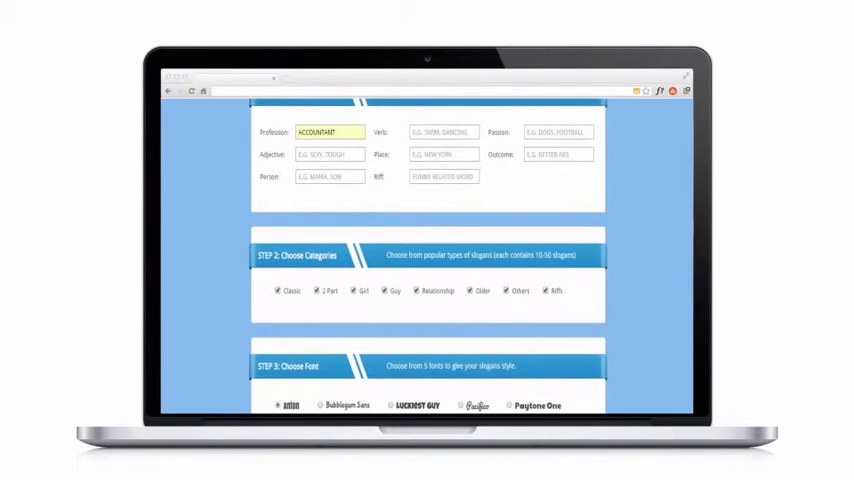
pyautogui.scroll(3)
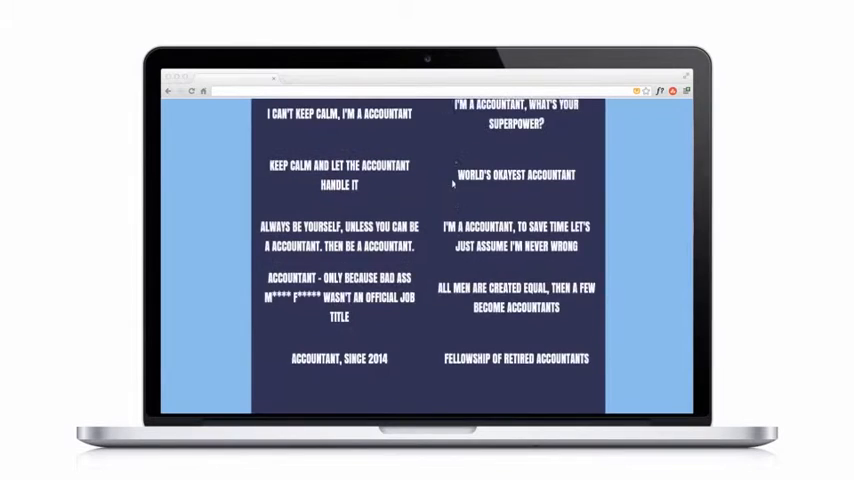
pyautogui.scroll(3)
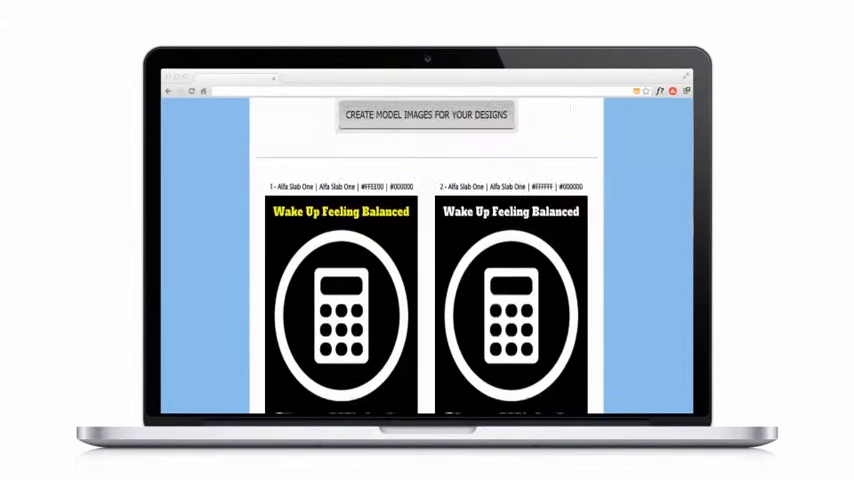
# Browse the 'Wake Up Feeling Balanced' and 'Sleep With An Accountant' calculator design variations
pyautogui.scroll(-3)
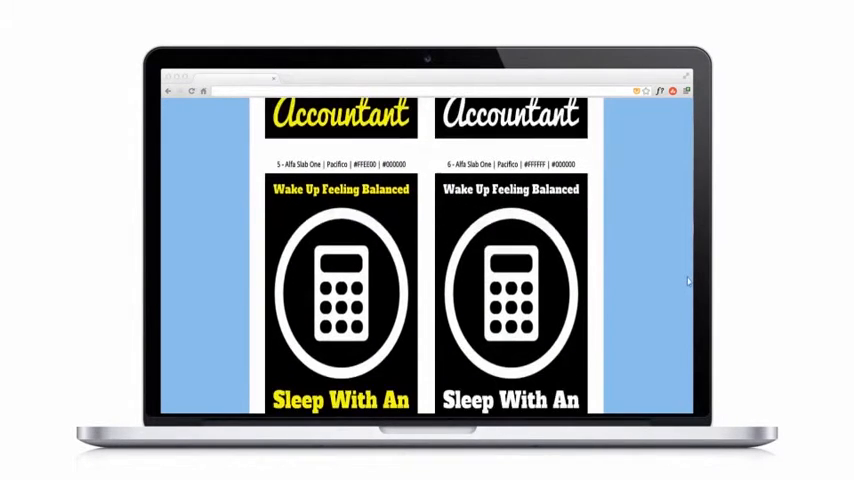
pyautogui.scroll(-3)
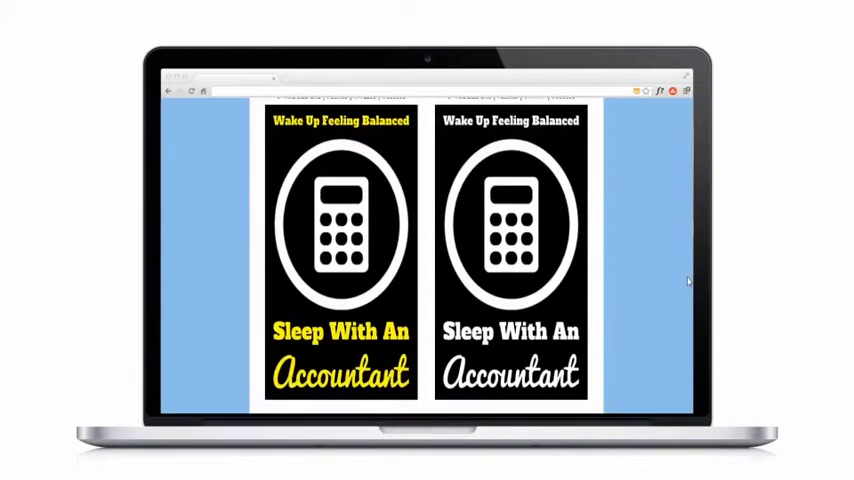
pyautogui.scroll(-3)
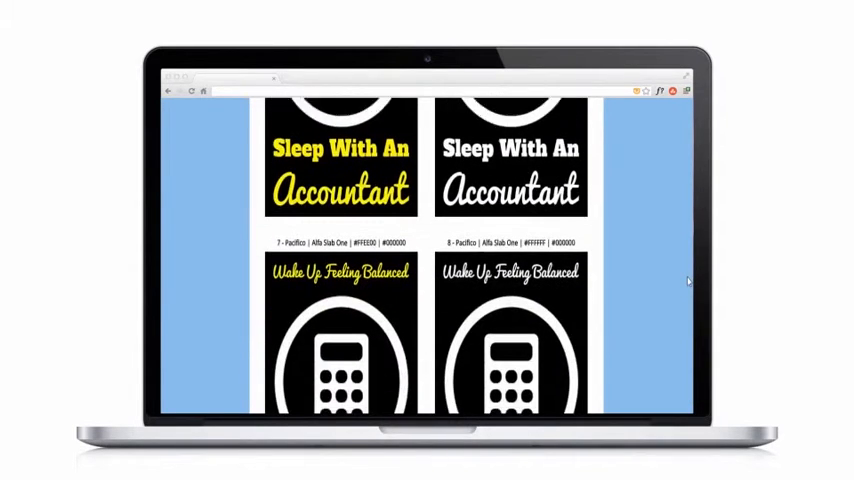
pyautogui.scroll(-3)
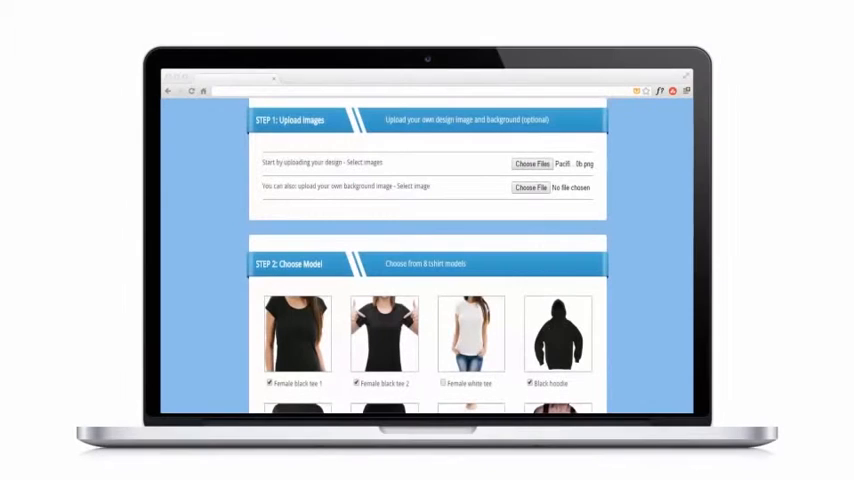
# Upload the Pacifico accountant design PNG and scroll down to Step 3: Pick Background
pyautogui.click(531, 163)
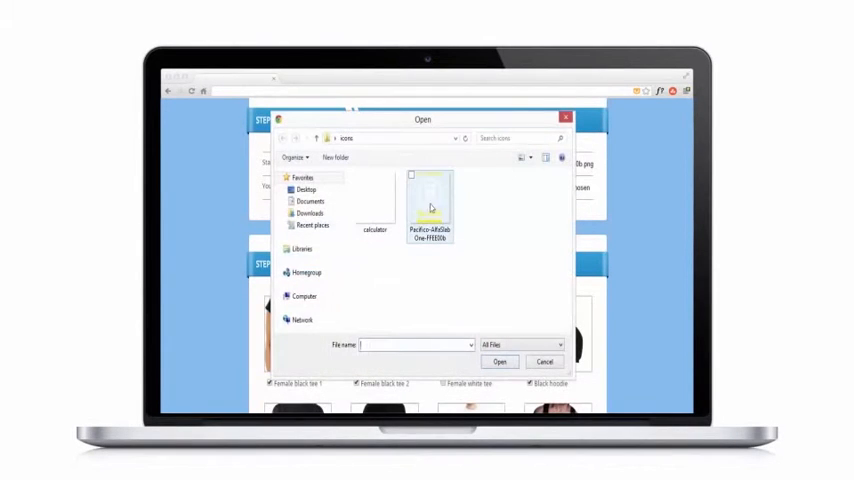
pyautogui.click(498, 361)
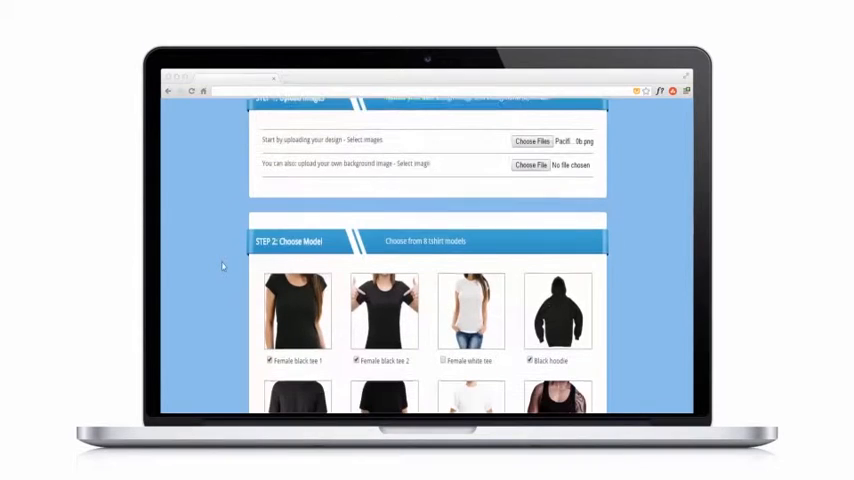
pyautogui.scroll(-3)
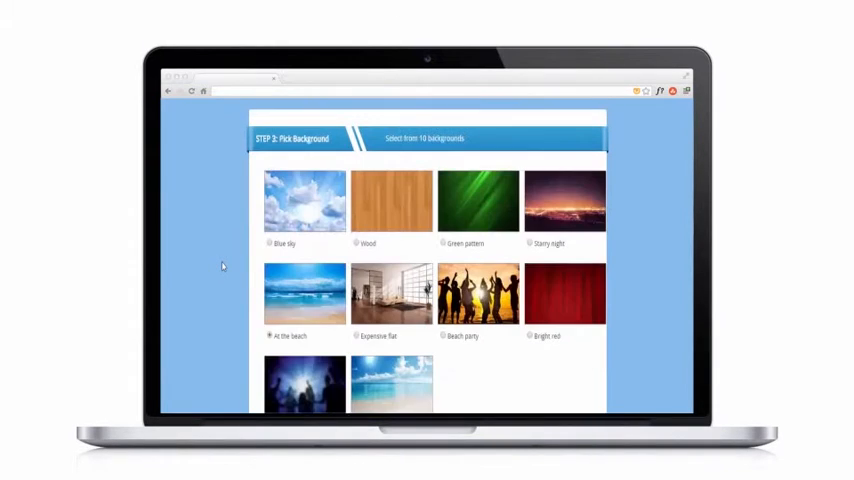
pyautogui.scroll(-3)
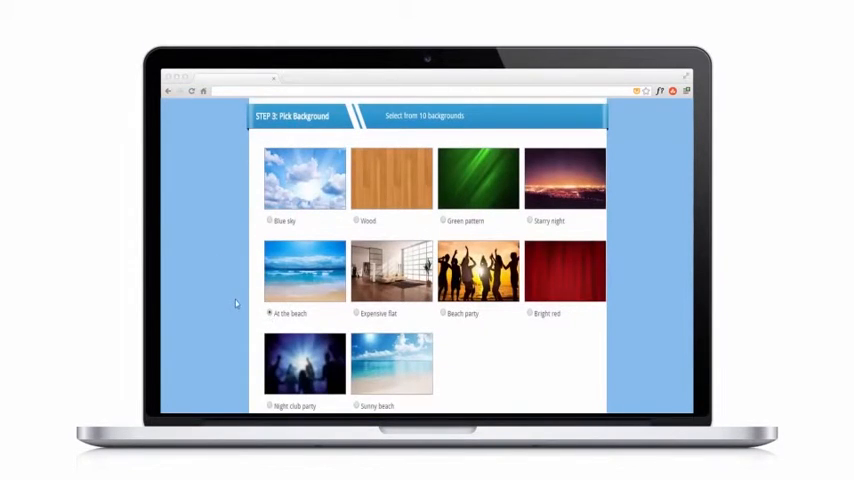